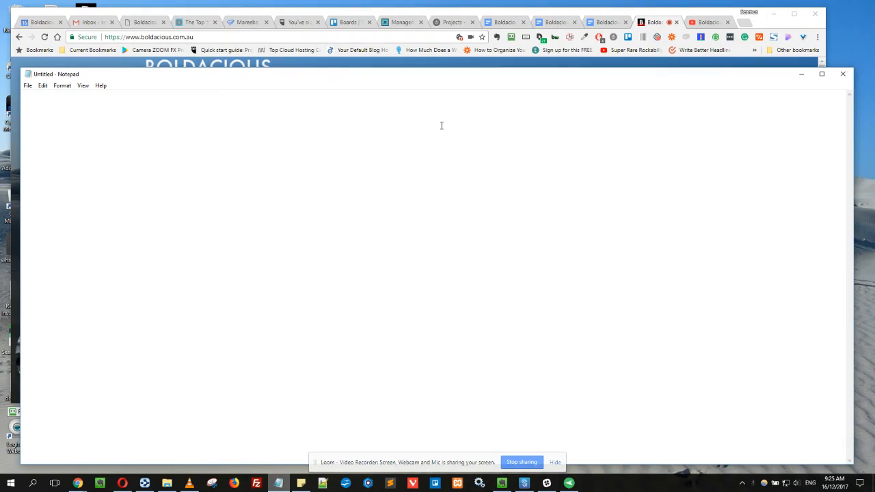
{"action": "mouse_move", "coordinate": [417, 89]}
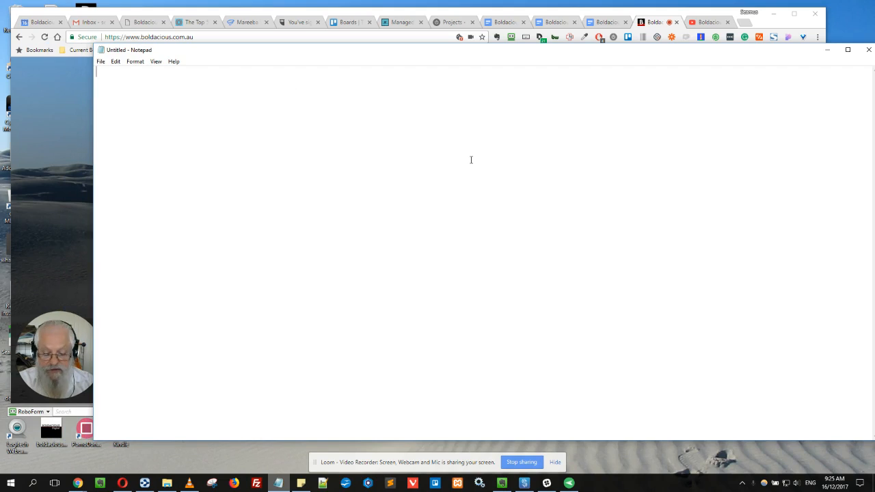
{"action": "mouse_move", "coordinate": [273, 96]}
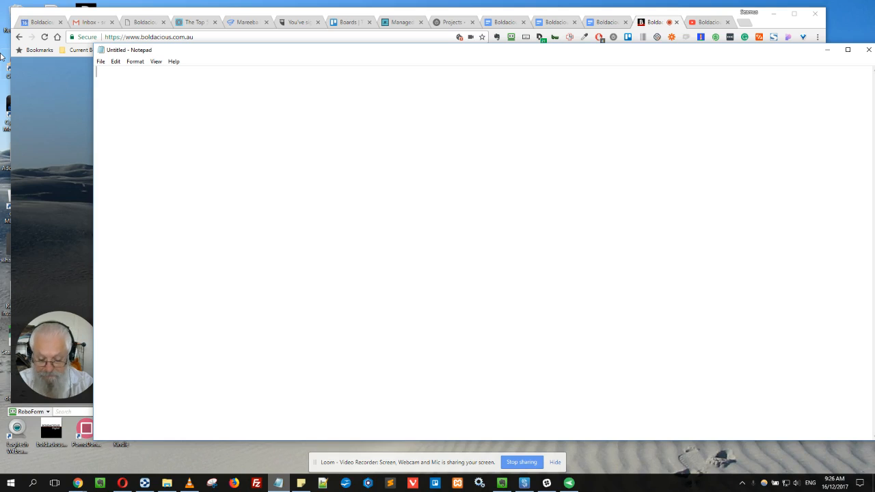
{"action": "type", "text": "nw"}
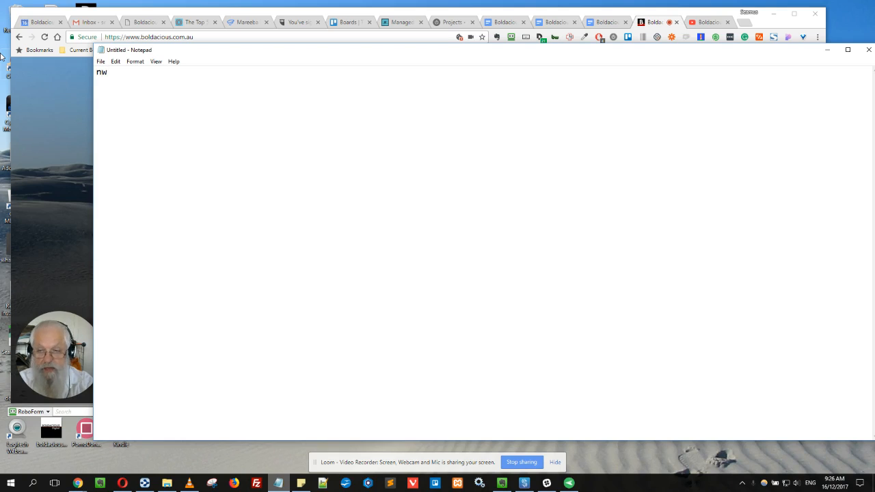
{"action": "type", "text": "o"}
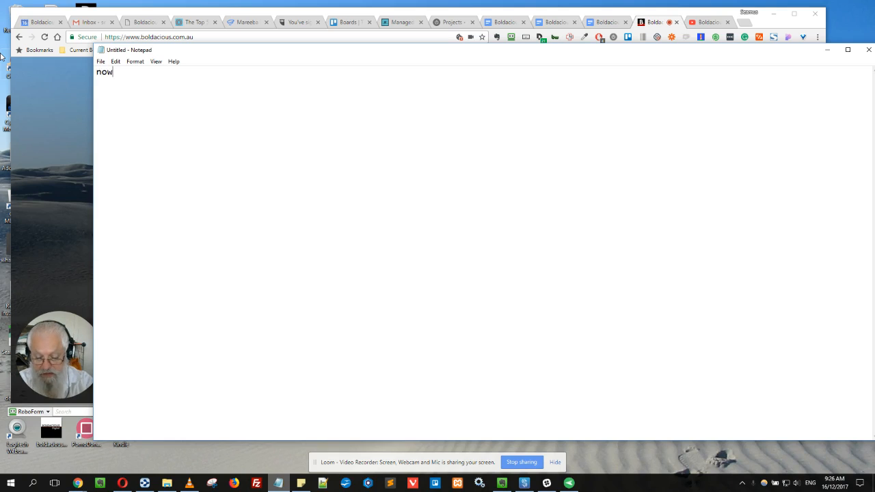
{"action": "type", "text": "d"}
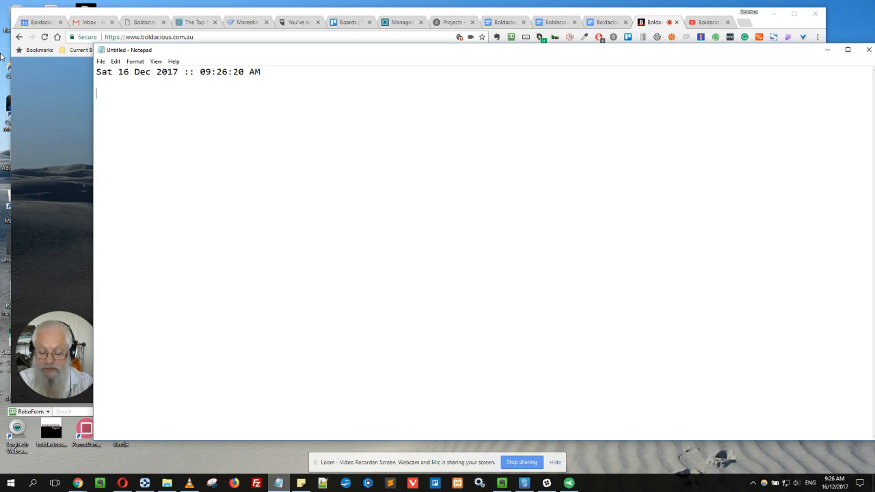
{"action": "type", "text": "sbc"}
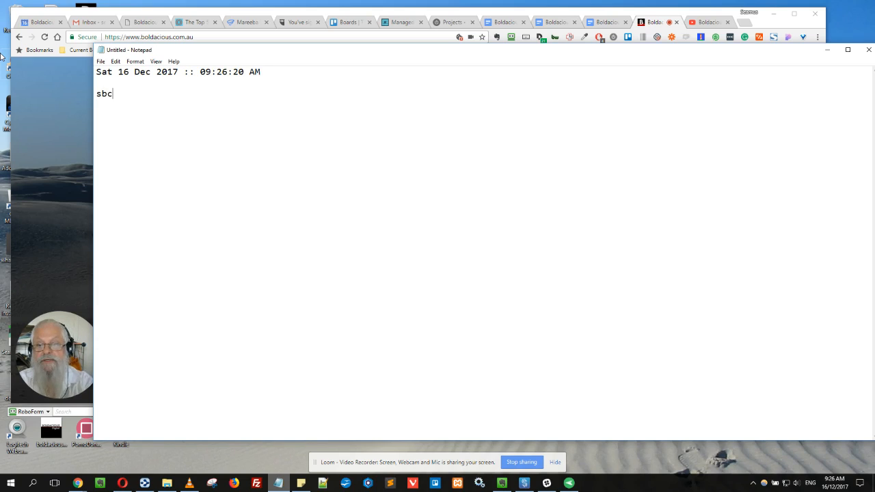
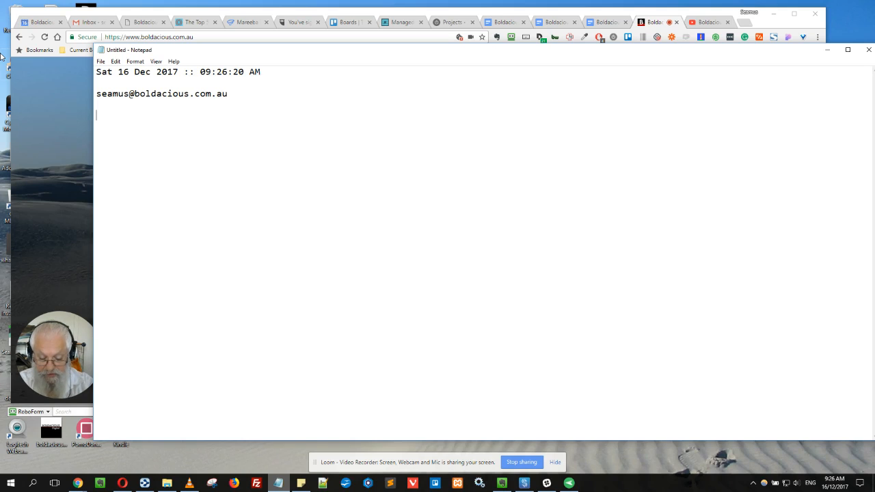
{"action": "type", "text": "ly"}
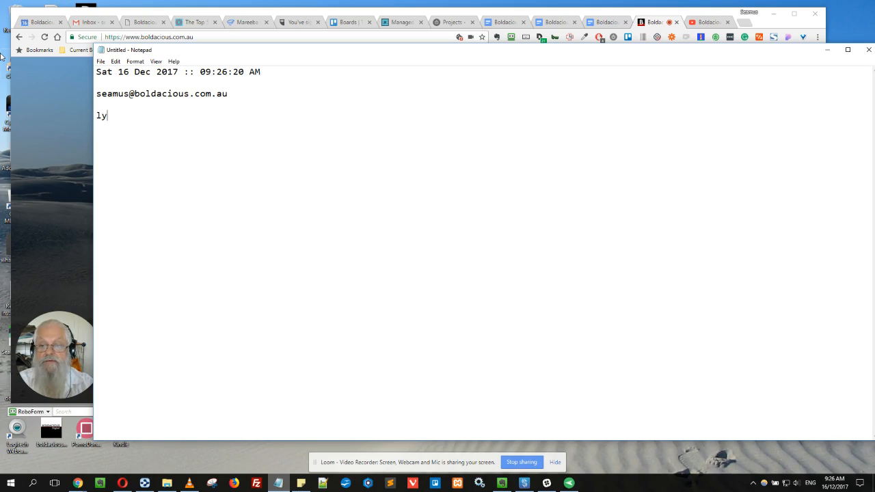
{"action": "type", "text": "ove you"}
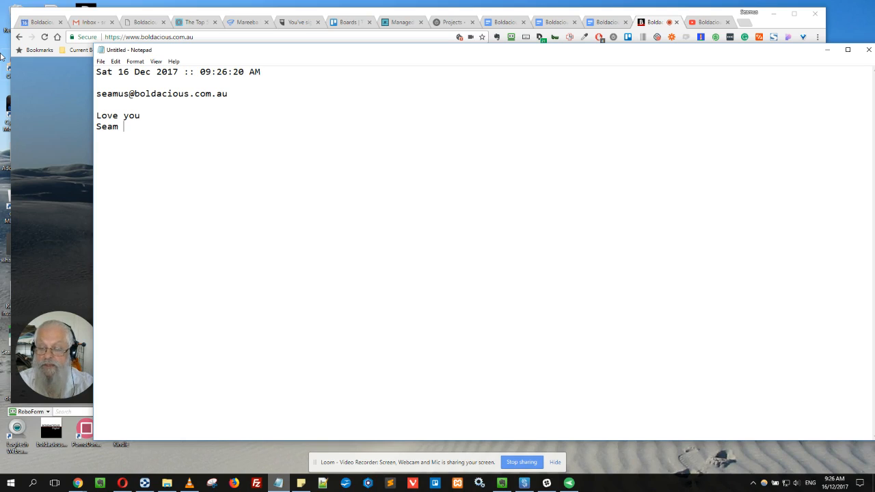
{"action": "key", "text": "backspace"}
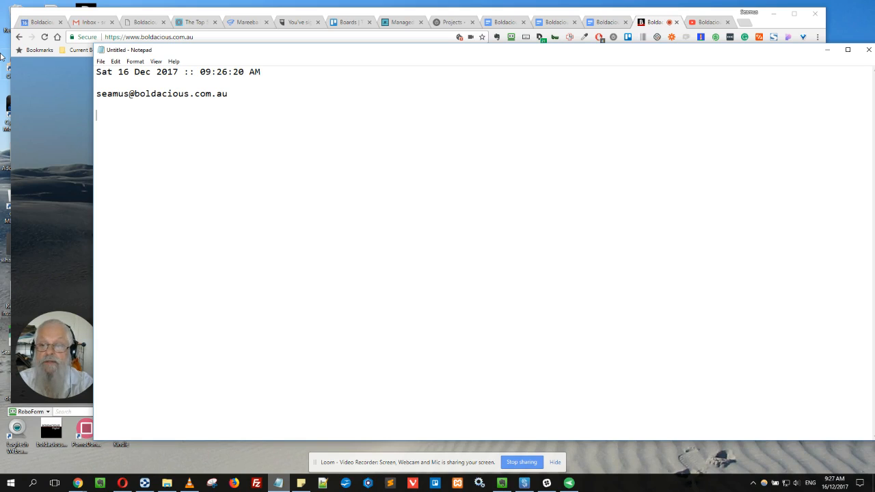
- Remove the stray 'y' and expand 'mgr' into the Mosiguard distributor reply template
{"action": "type", "text": "y"}
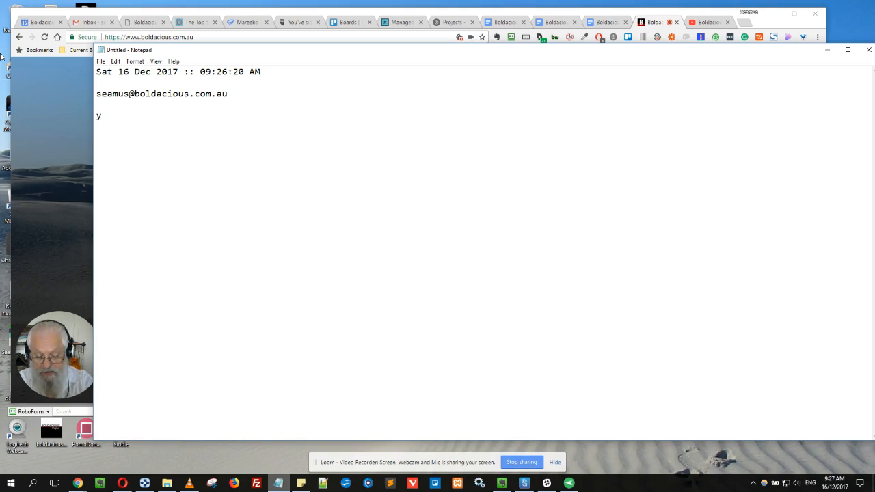
{"action": "key", "text": "Backspace"}
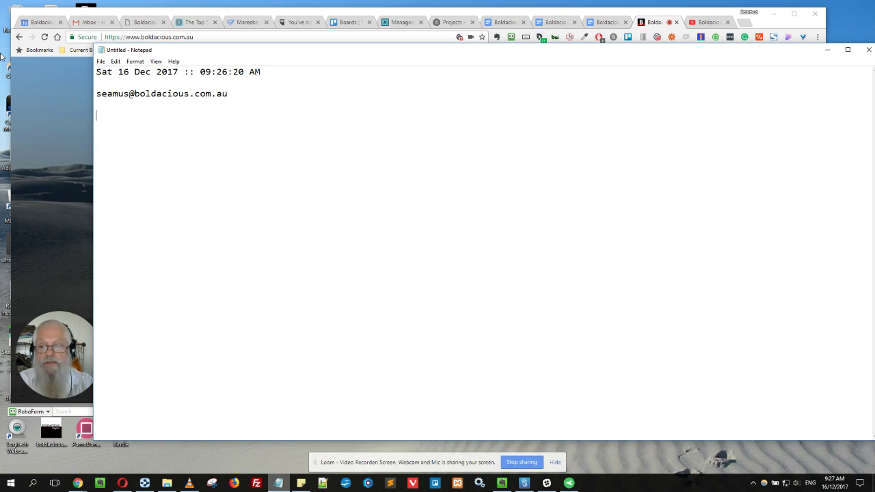
{"action": "type", "text": "mg"}
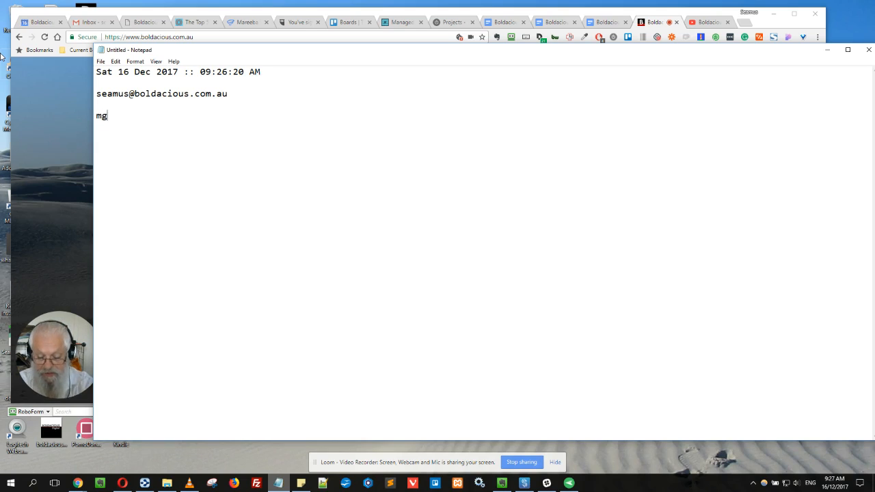
{"action": "type", "text": "r"}
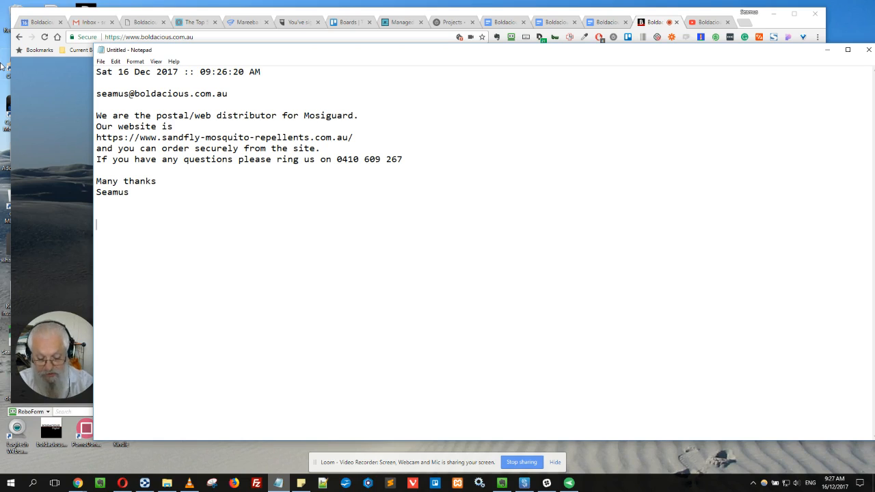
{"action": "type", "text": "yourm"}
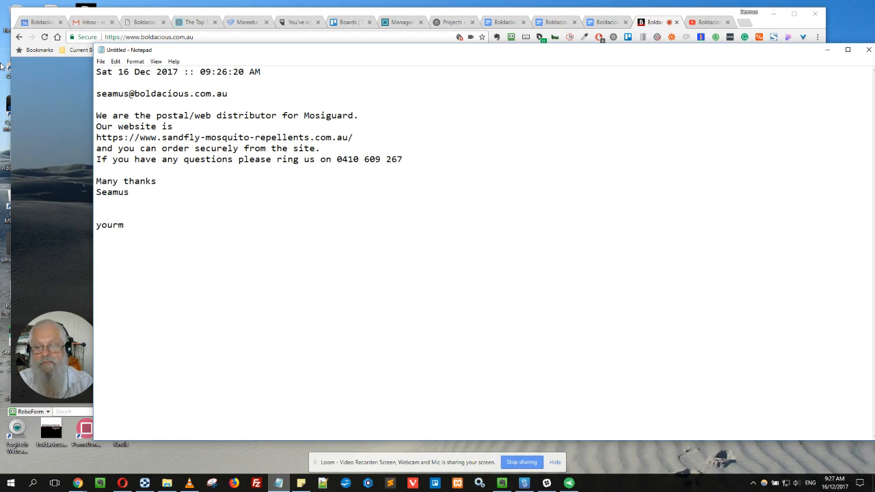
{"action": "key", "text": "Backspace"}
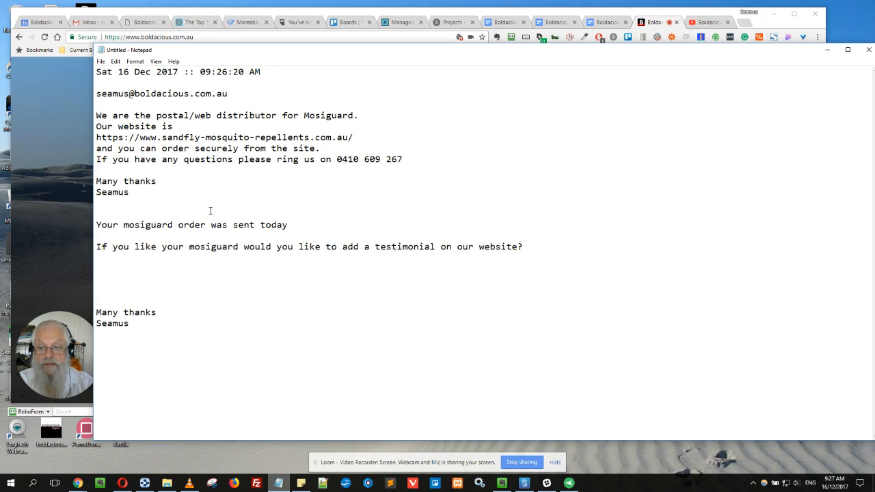
{"action": "mouse_move", "coordinate": [116, 282]}
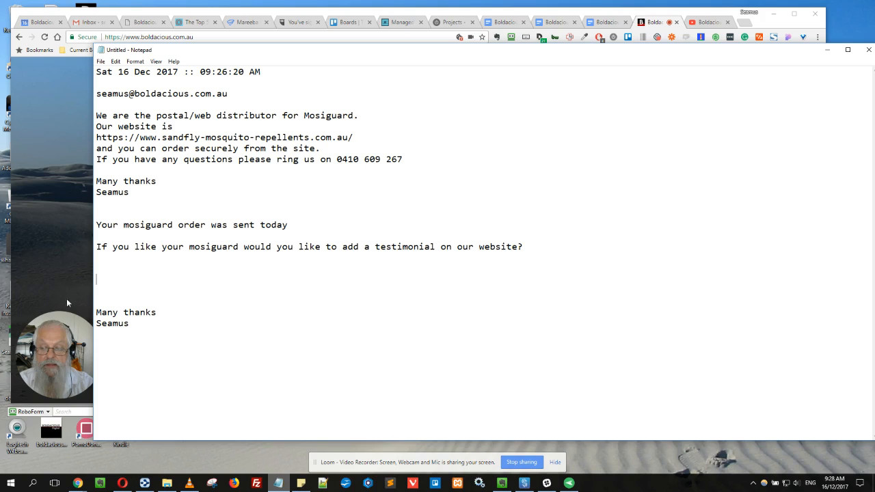
{"action": "mouse_move", "coordinate": [188, 314]}
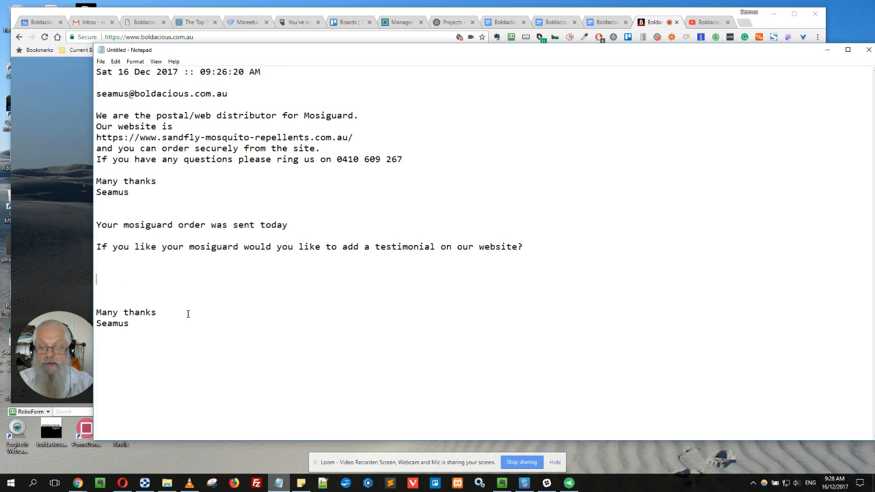
{"action": "mouse_move", "coordinate": [305, 190]}
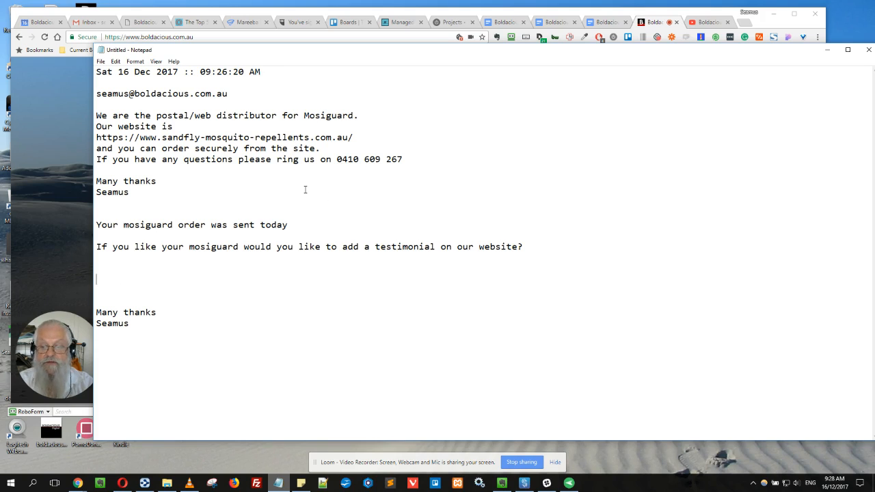
{"action": "mouse_move", "coordinate": [257, 342]}
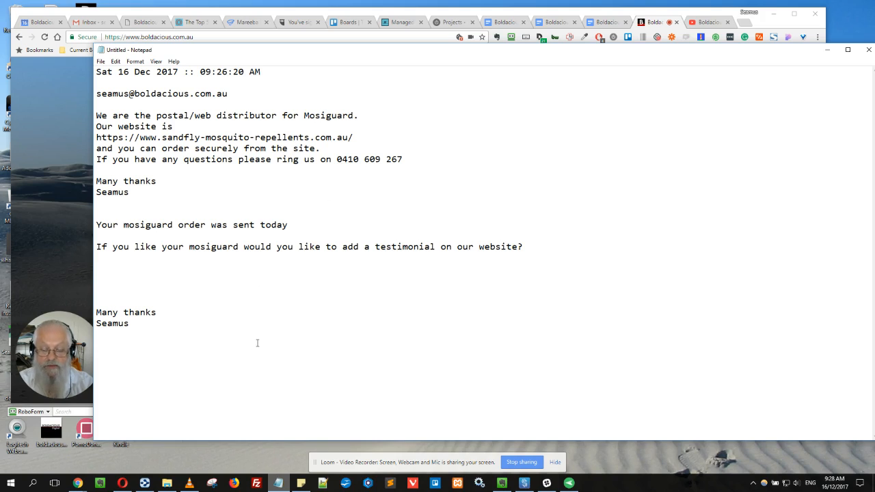
{"action": "left_click", "coordinate": [134, 323]}
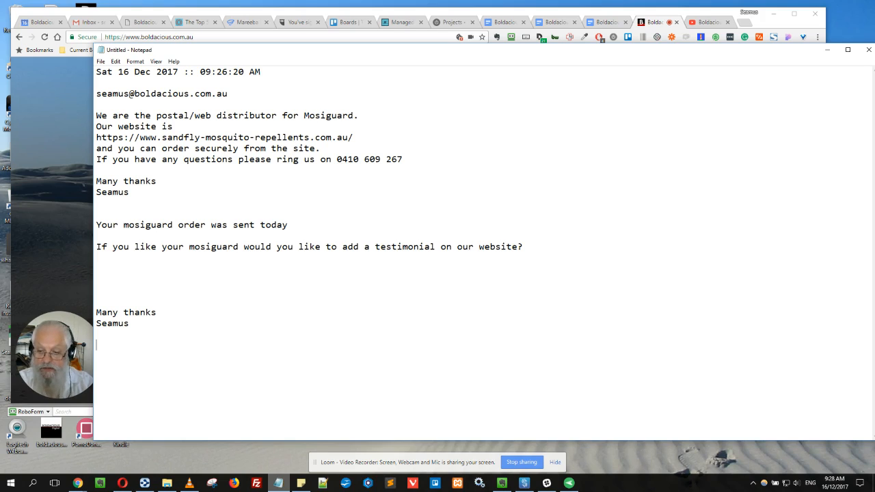
{"action": "type", "text": "m"}
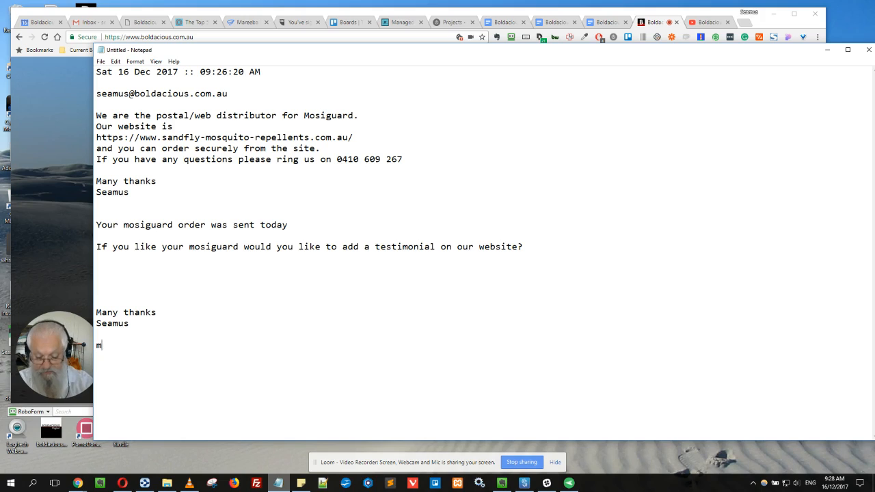
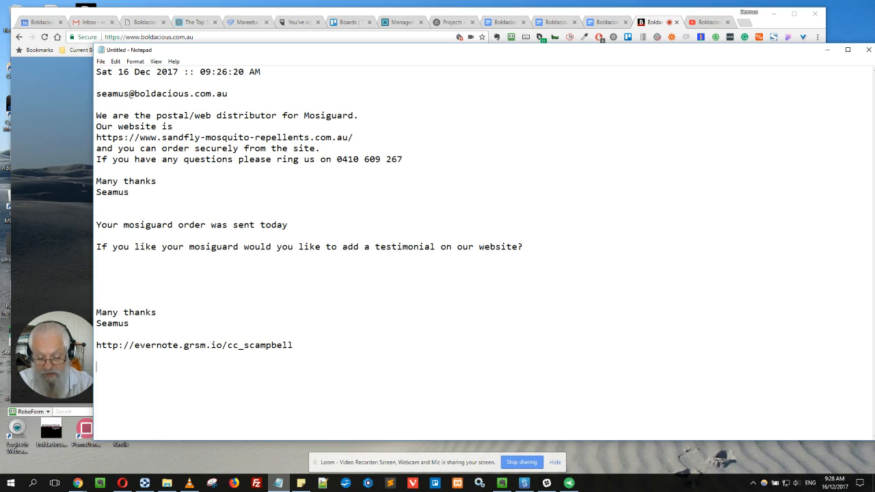
{"action": "type", "text": "due now"}
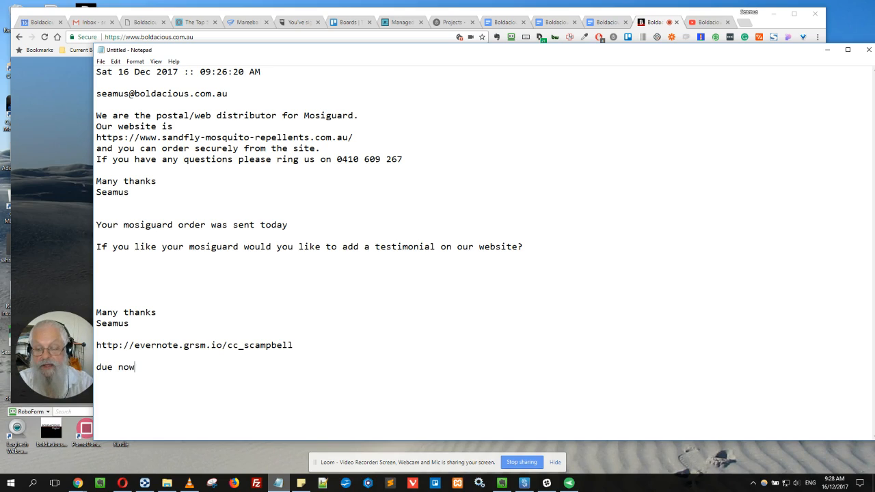
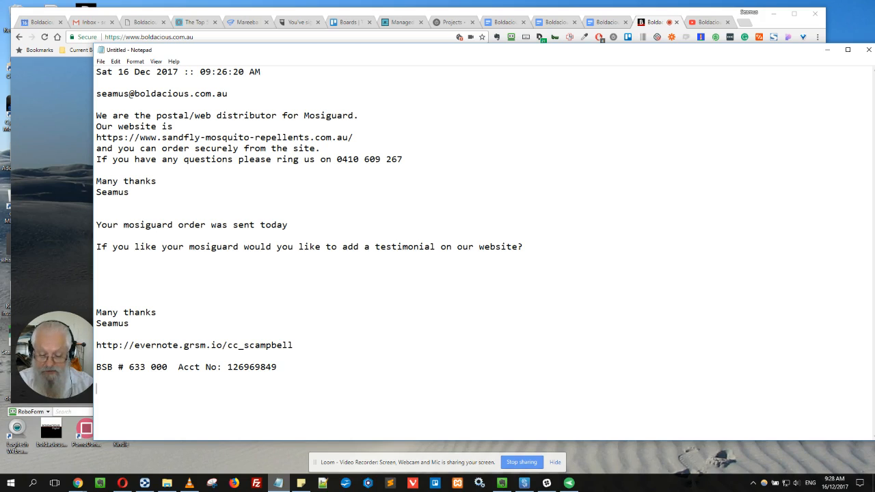
{"action": "type", "text": "www"}
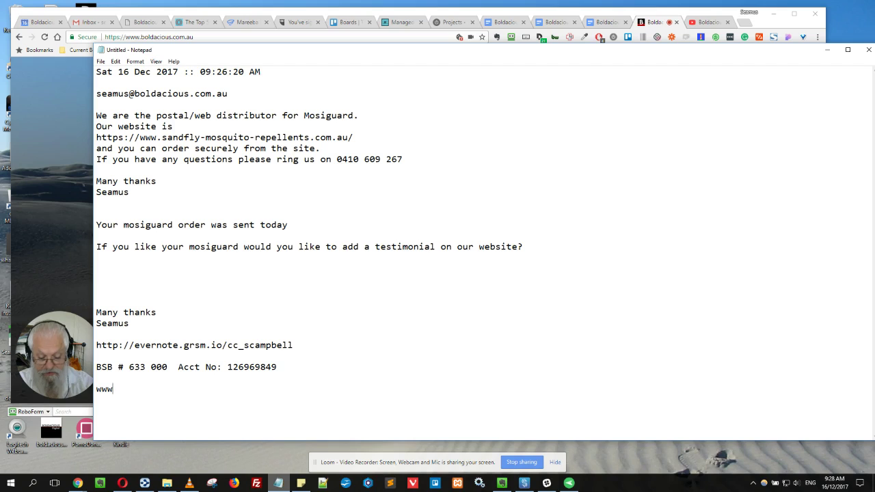
{"action": "type", "text": "ttps://www.sandfly-mosquito-repellents.com.au"}
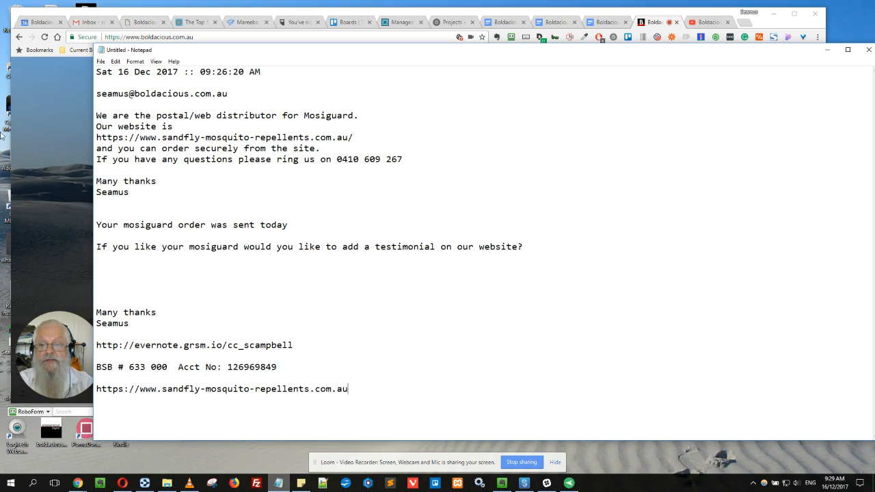
{"action": "left_click_drag", "start_coordinate": [96, 115], "coordinate": [129, 192]}
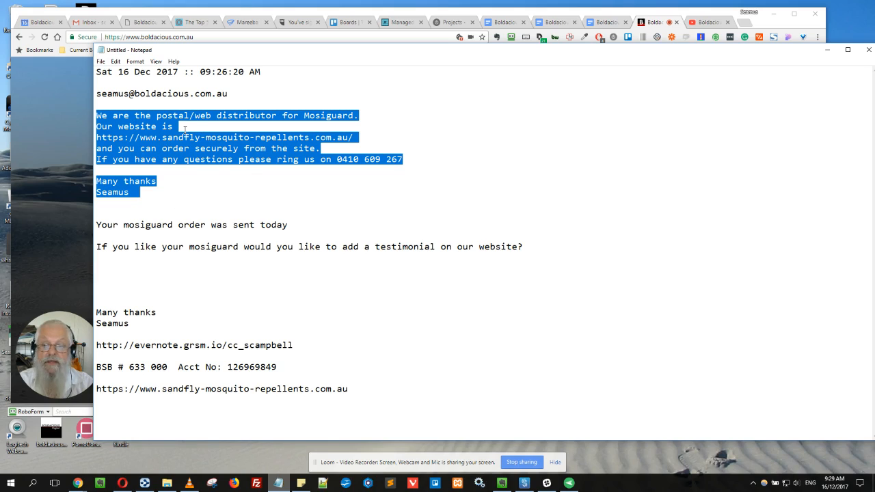
{"action": "left_click", "coordinate": [404, 218]}
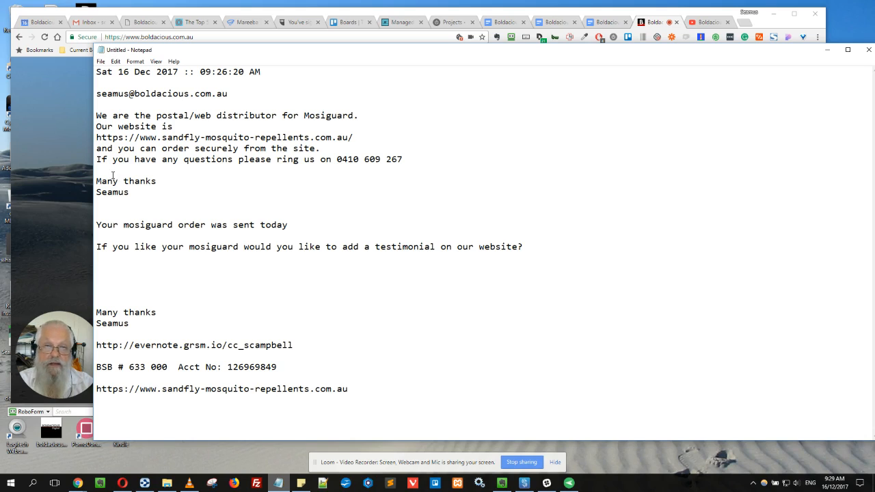
{"action": "mouse_move", "coordinate": [468, 217]}
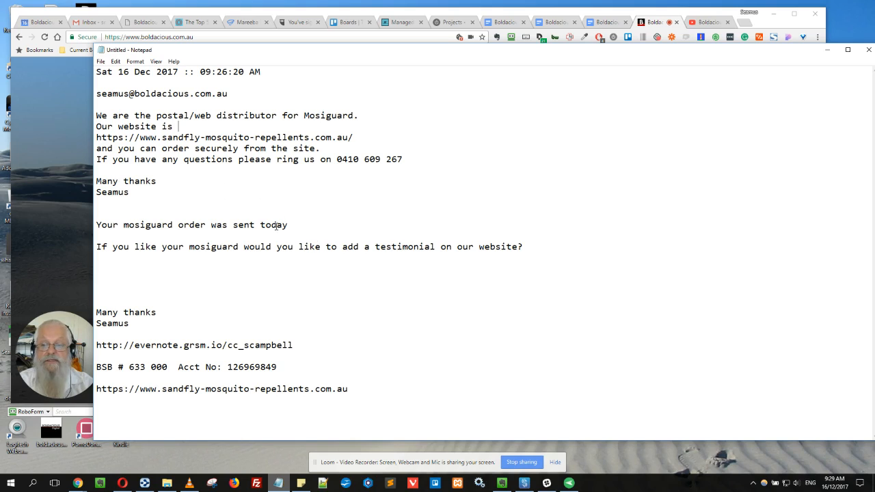
{"action": "mouse_move", "coordinate": [381, 244]}
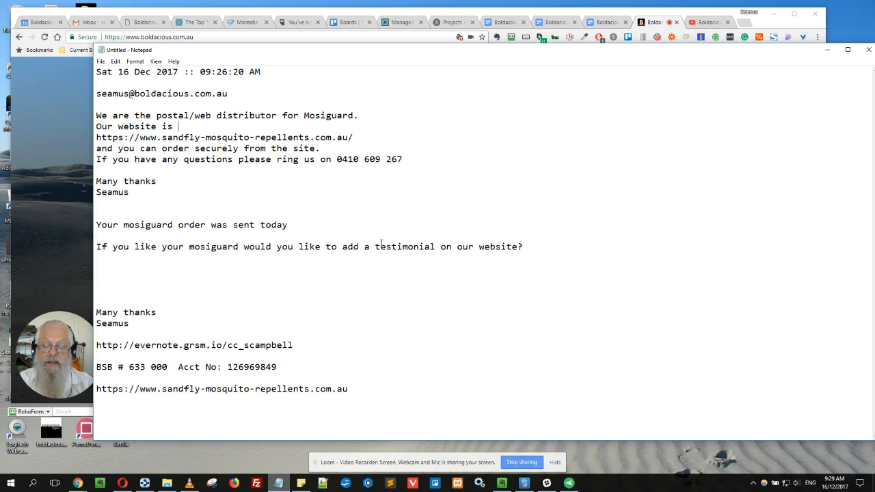
{"action": "mouse_move", "coordinate": [172, 199]}
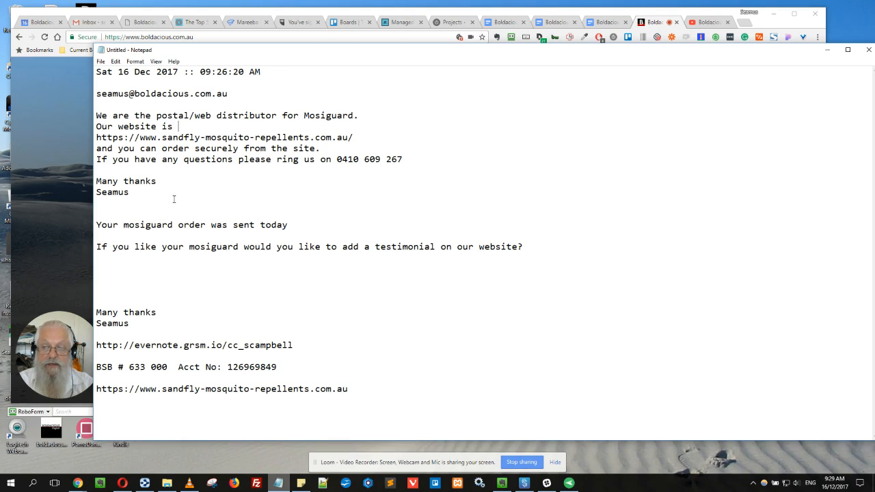
{"action": "mouse_move", "coordinate": [404, 198]}
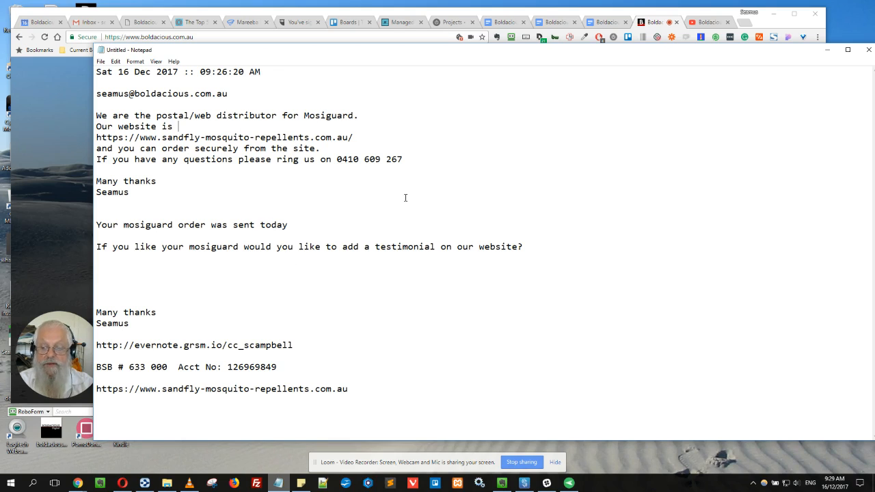